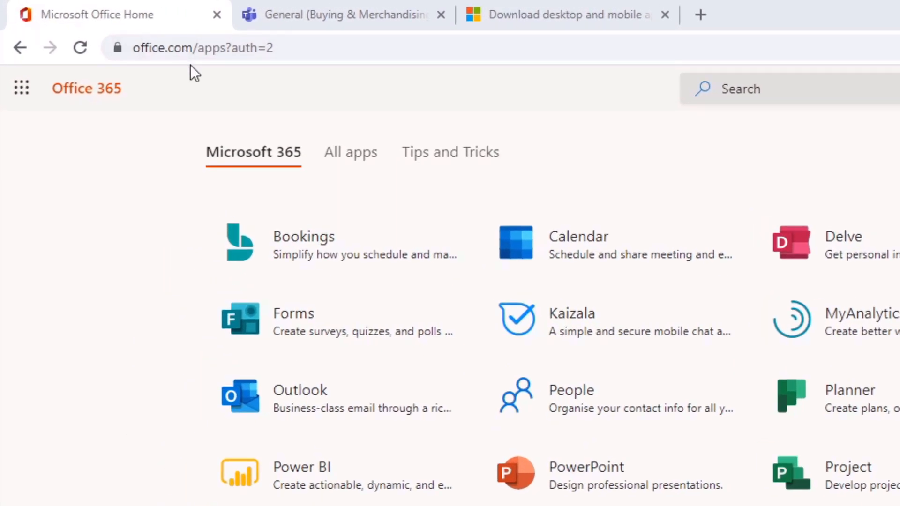
Step: Scroll the Office 365 apps page and launch the Teams web app tile
scroll("down", 3)
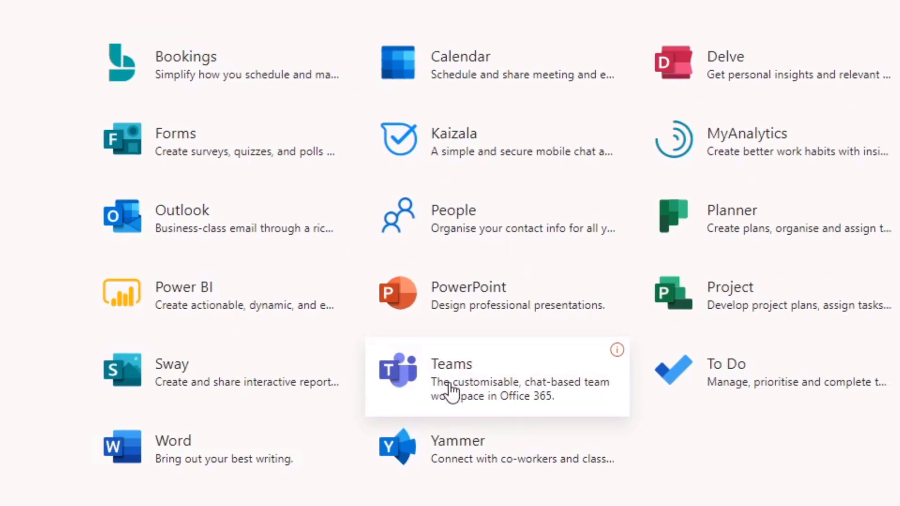
scroll("down", 3)
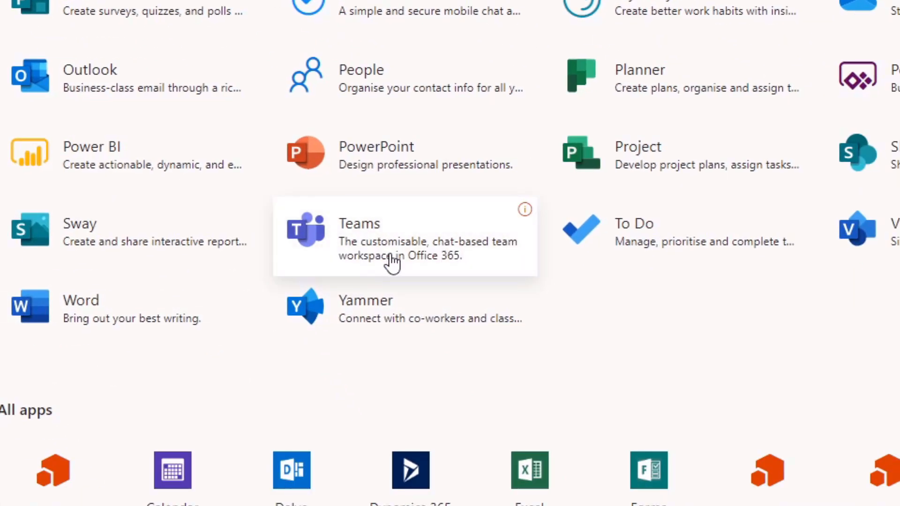
mouse_move(383, 252)
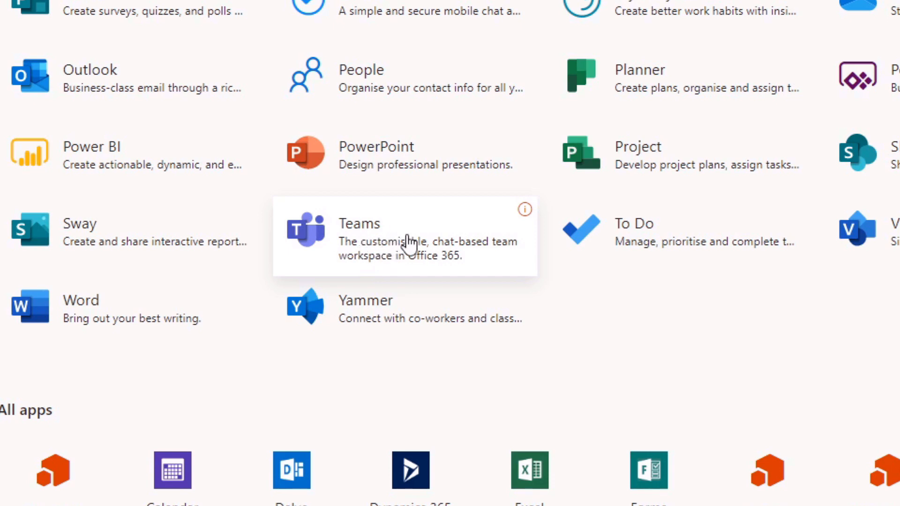
left_click(358, 224)
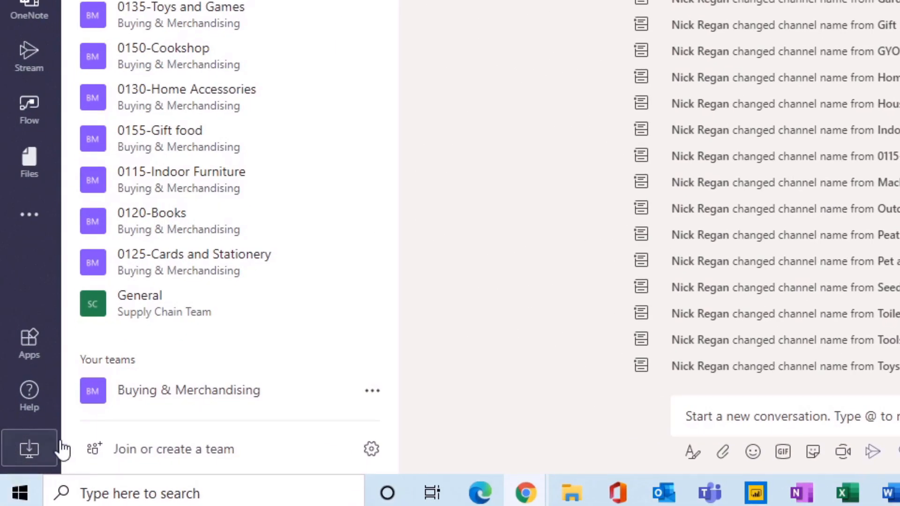
mouse_move(29, 450)
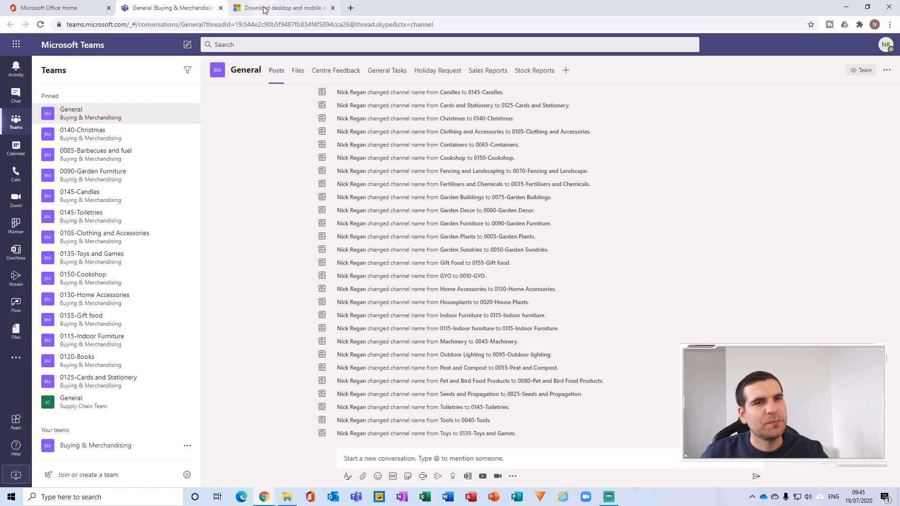
mouse_move(281, 7)
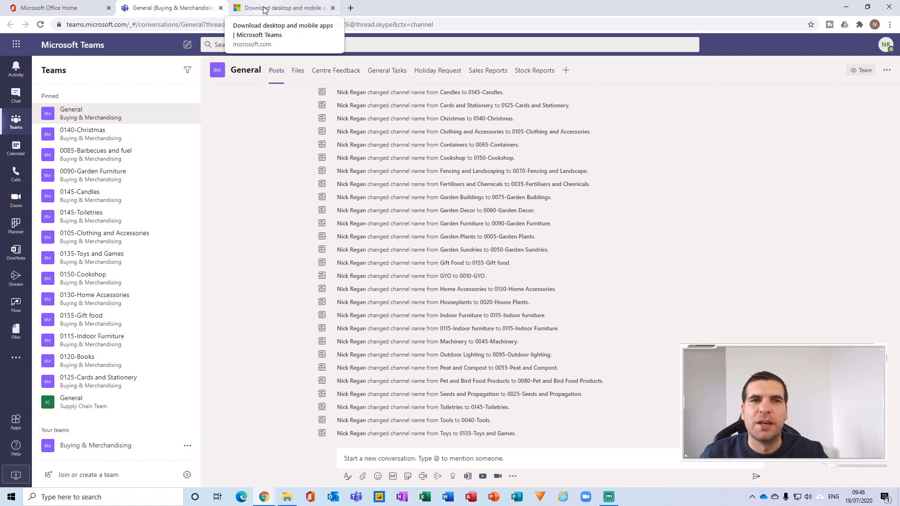
Step: Switch to the Download Microsoft Teams tab and scroll to the desktop and mobile options
left_click(281, 7)
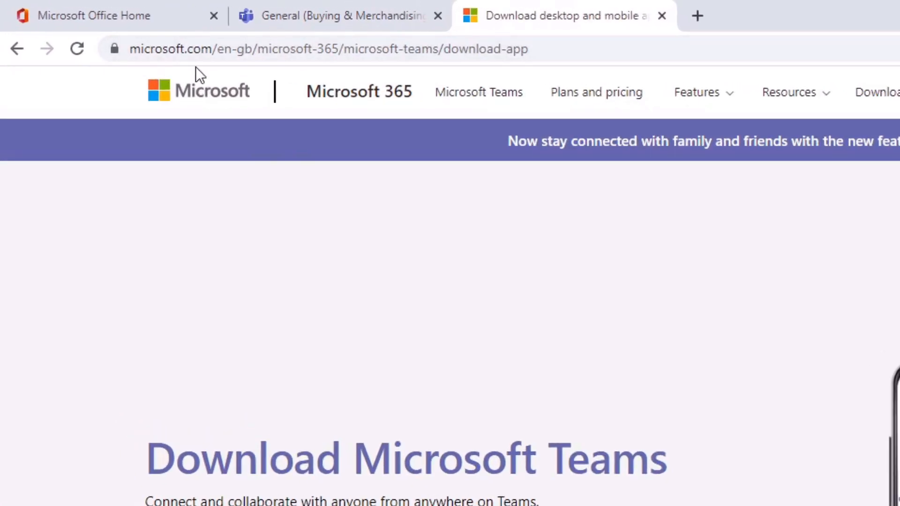
mouse_move(427, 72)
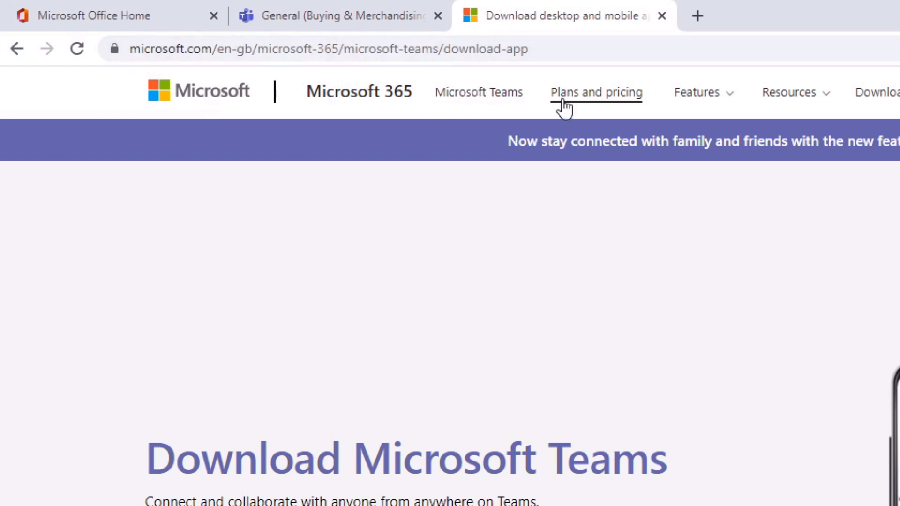
mouse_move(485, 318)
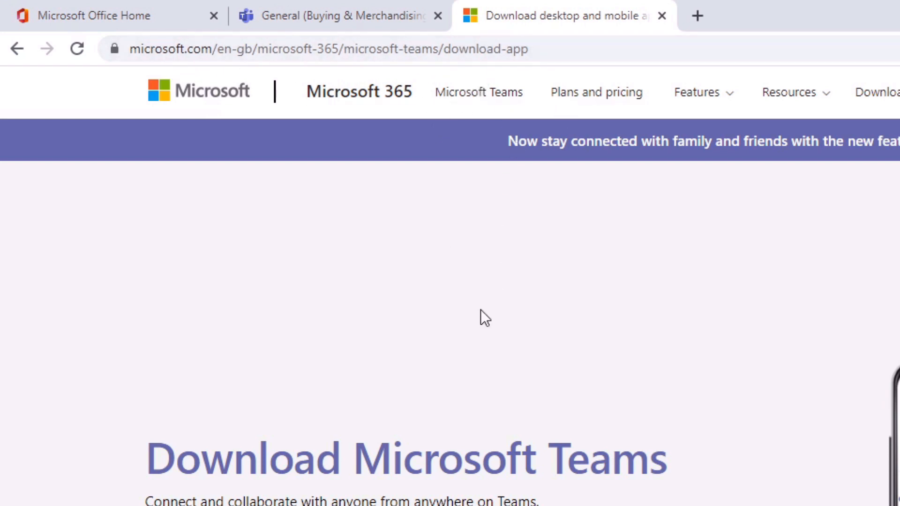
mouse_move(224, 39)
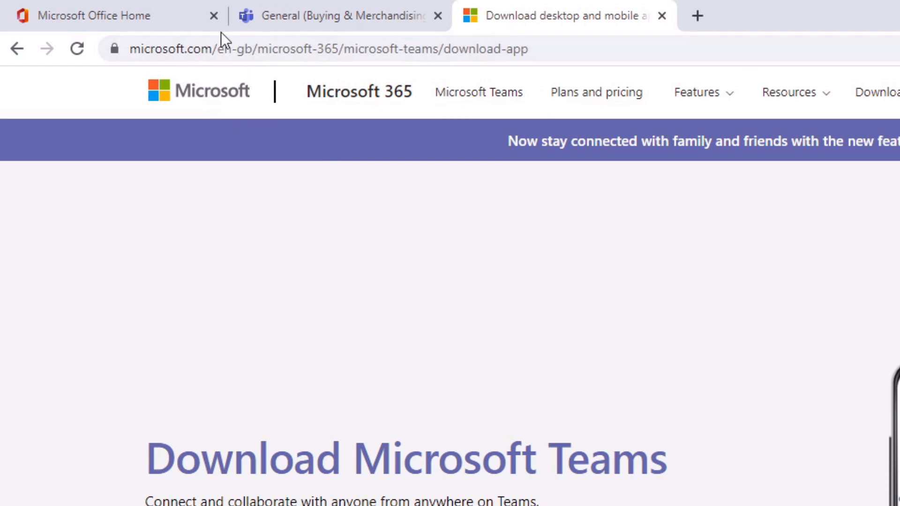
mouse_move(287, 275)
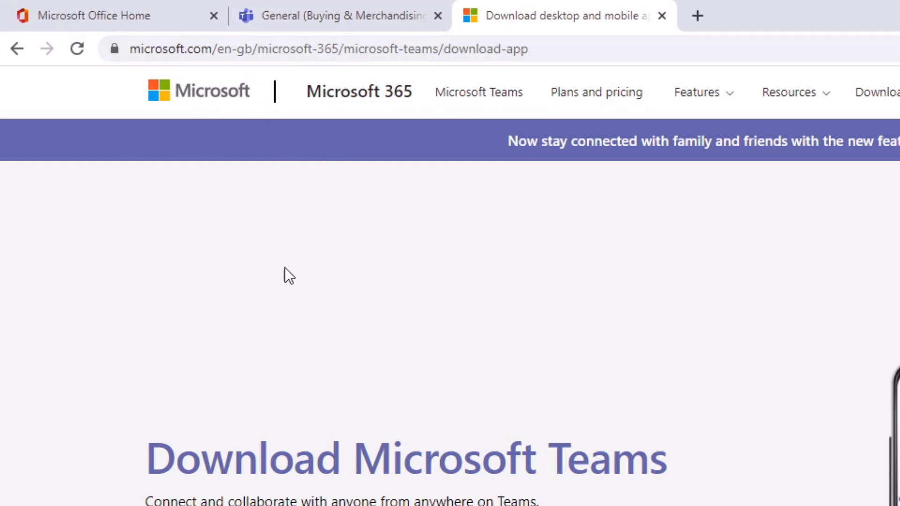
mouse_move(383, 319)
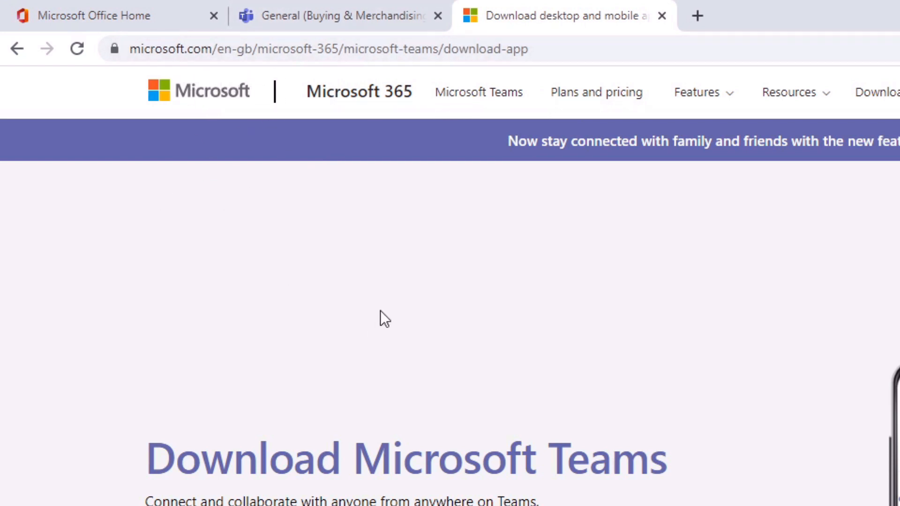
scroll("down", 3)
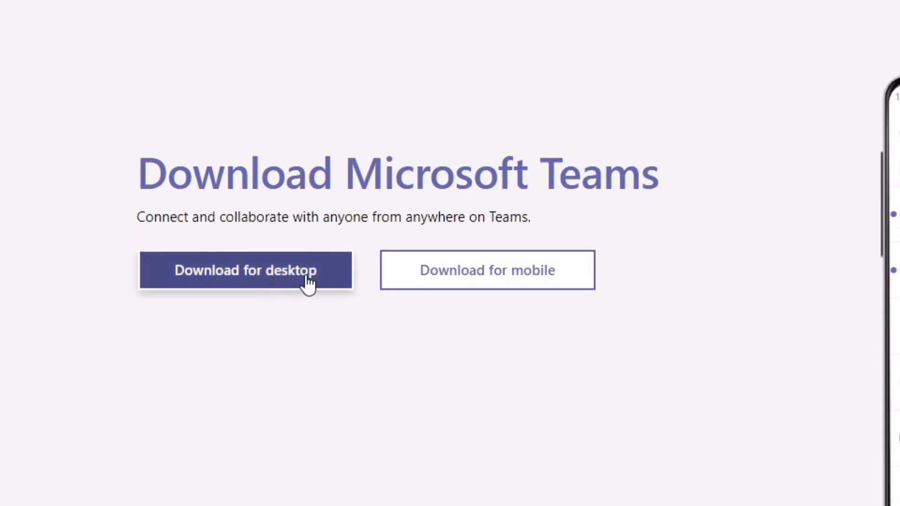
mouse_move(734, 63)
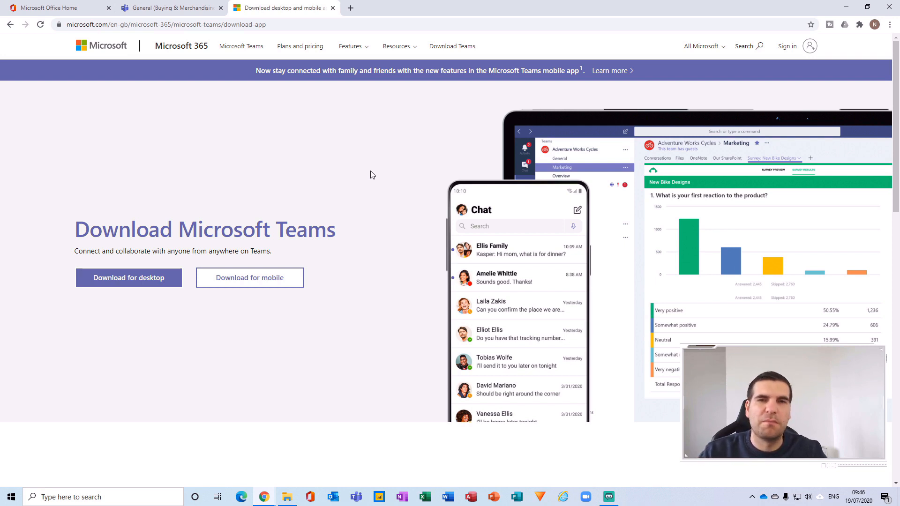
mouse_move(430, 151)
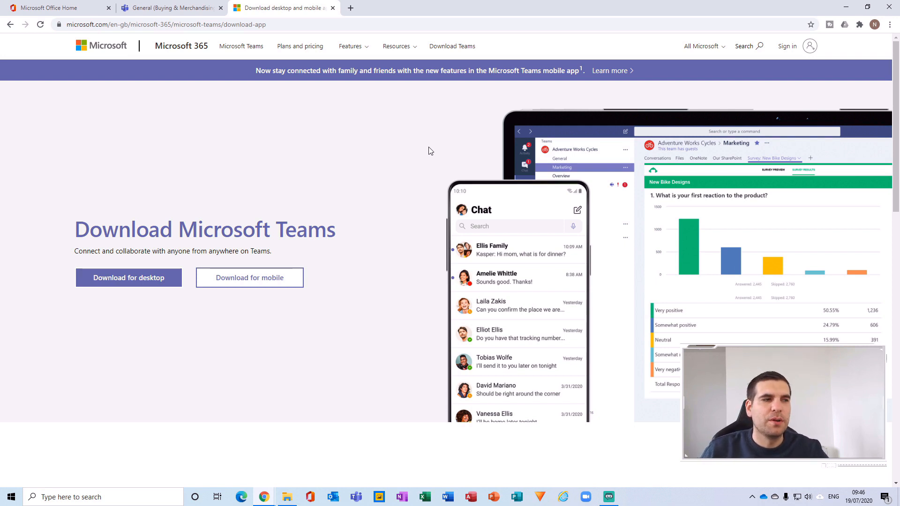
mouse_move(374, 139)
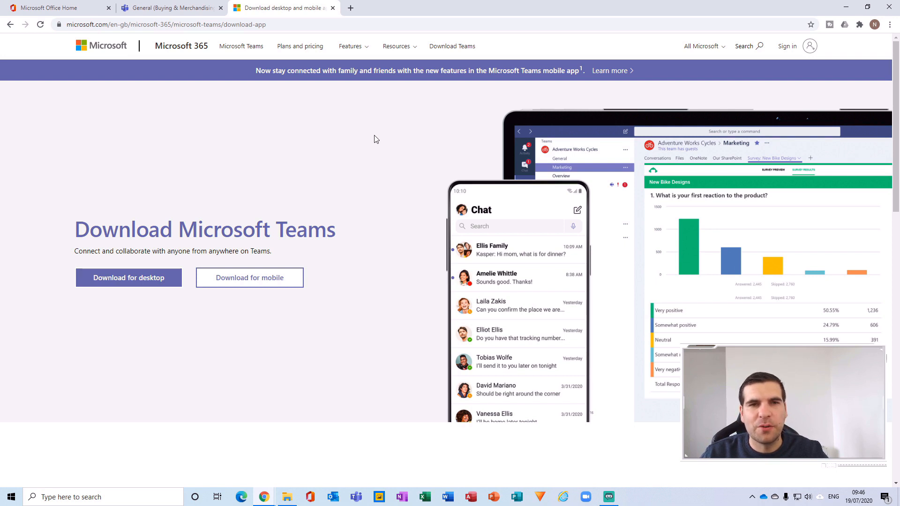
mouse_move(339, 138)
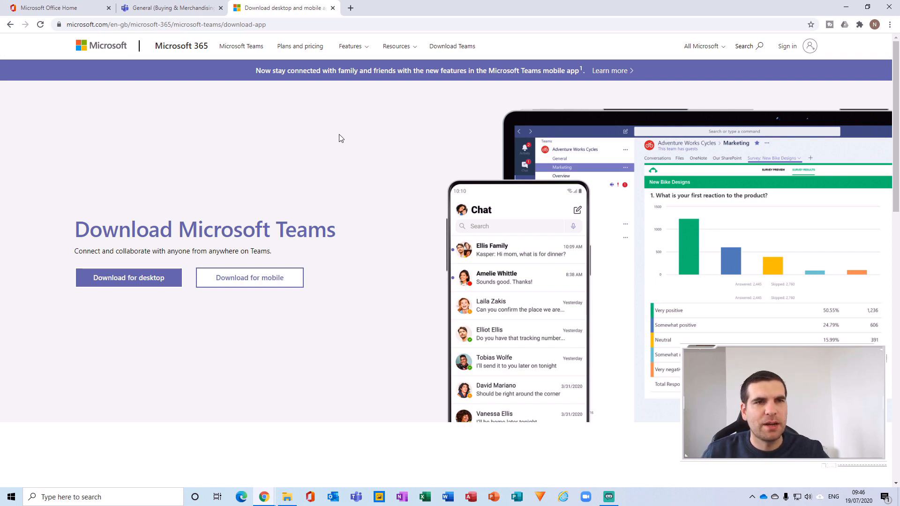
mouse_move(345, 125)
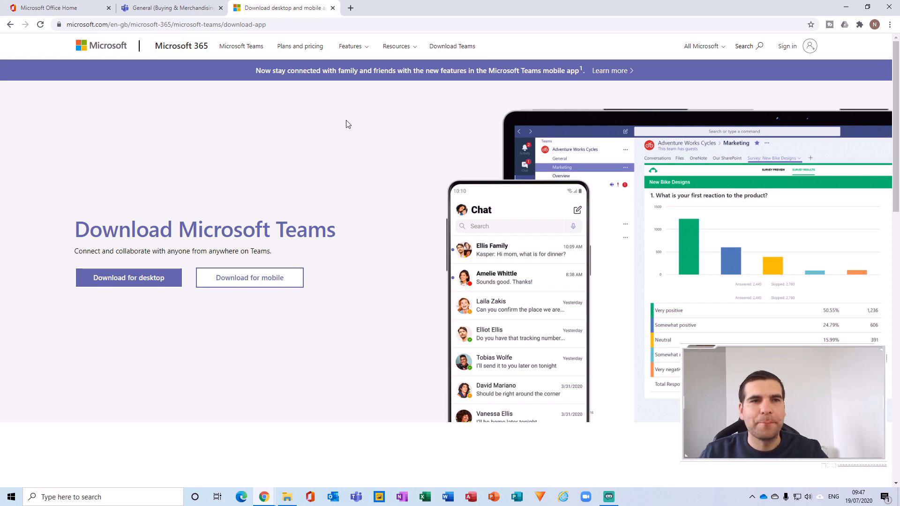
Step: Switch back to the General (Buying & Merchandising) tab in the Teams web app
left_click(170, 7)
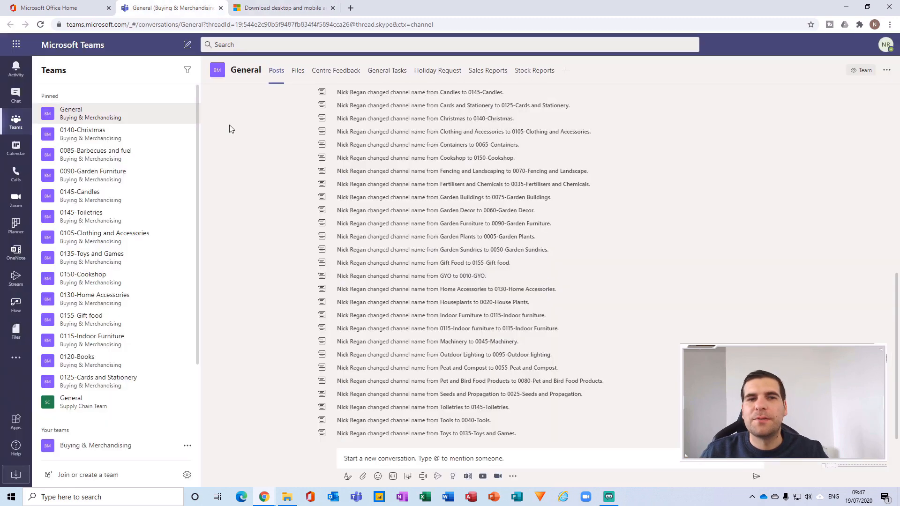
mouse_move(247, 315)
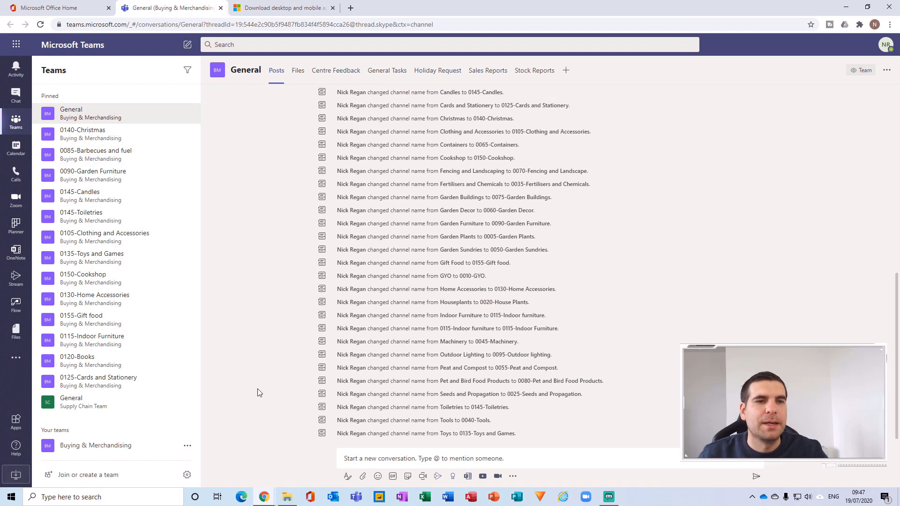
mouse_move(249, 312)
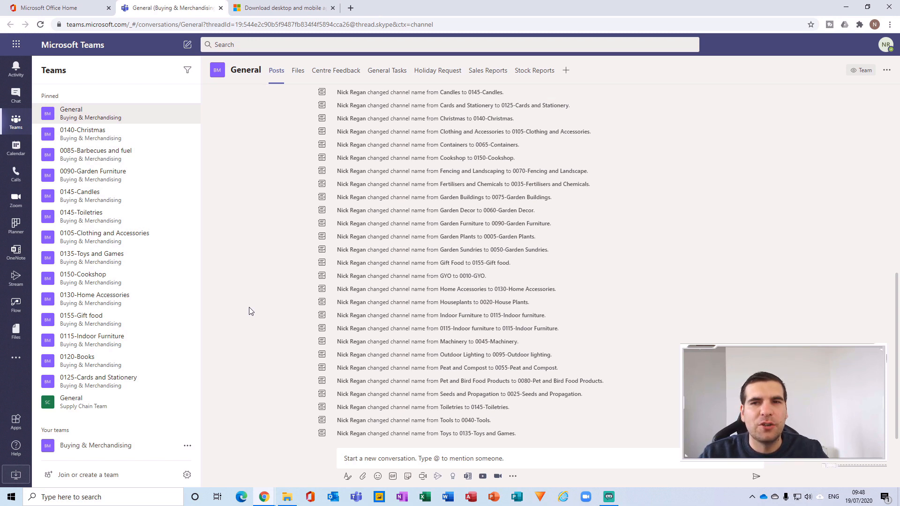
mouse_move(869, 57)
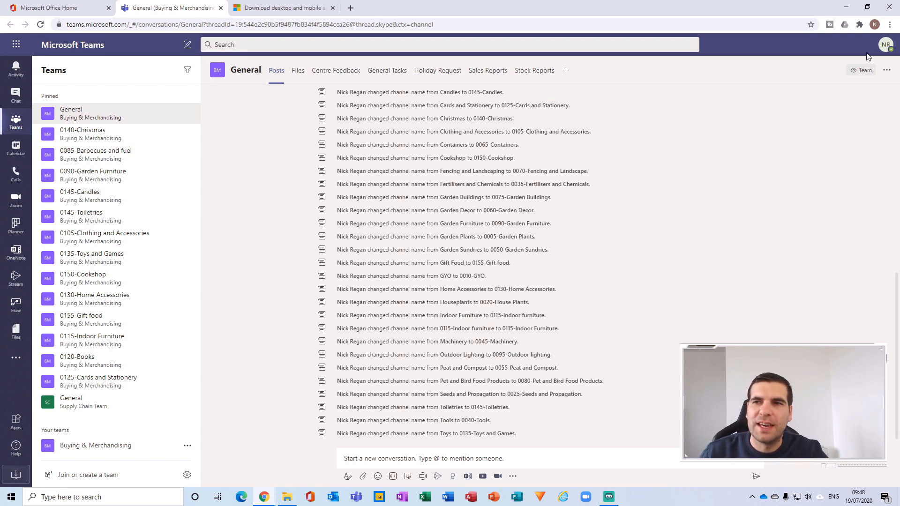